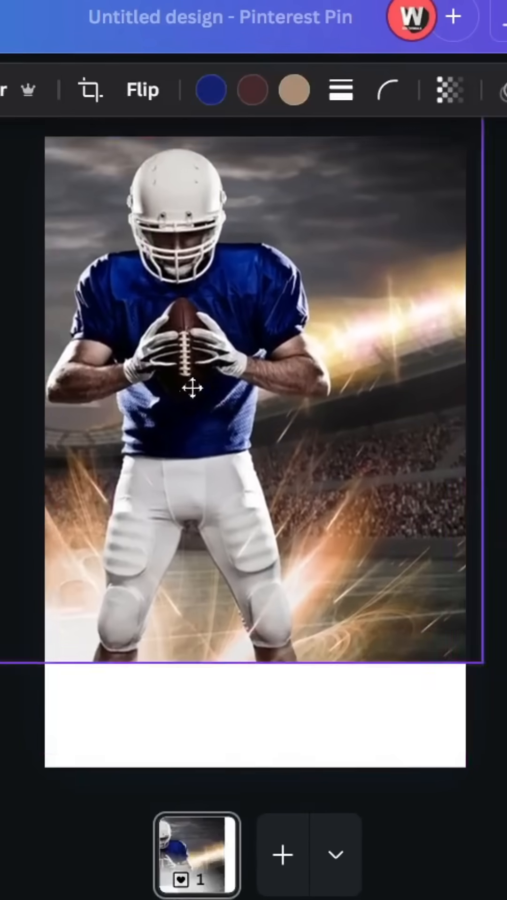
Apply the Fuchsia duotone effect to the football player photo at full intensity.
{"action": "left_click", "coordinate": [189, 388]}
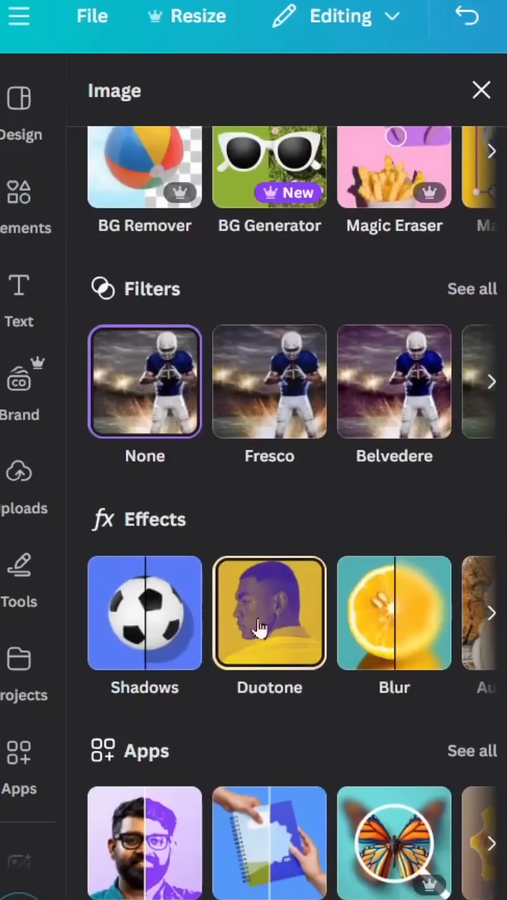
{"action": "left_click", "coordinate": [268, 613]}
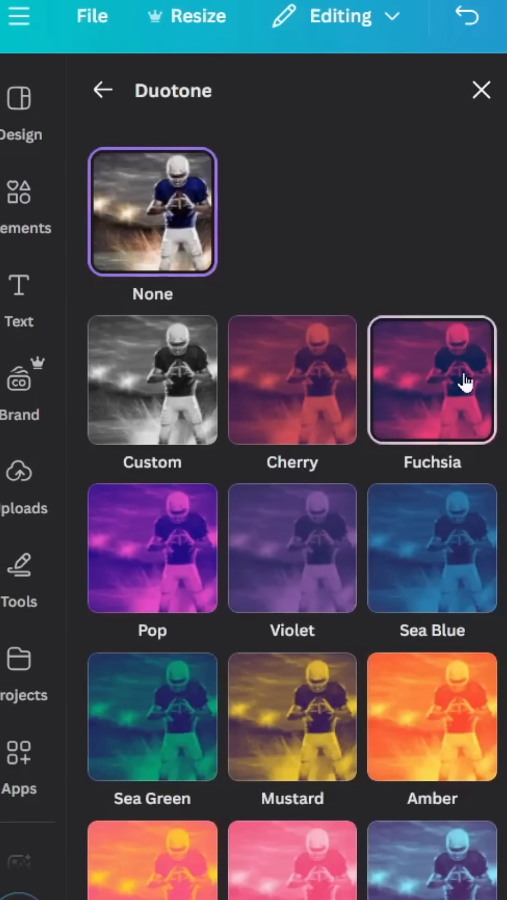
{"action": "left_click", "coordinate": [432, 380]}
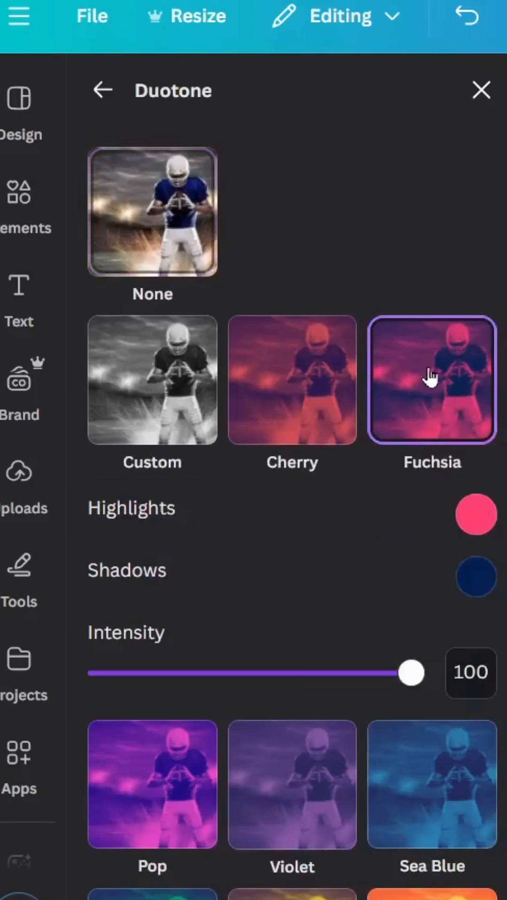
{"action": "left_click", "coordinate": [480, 90]}
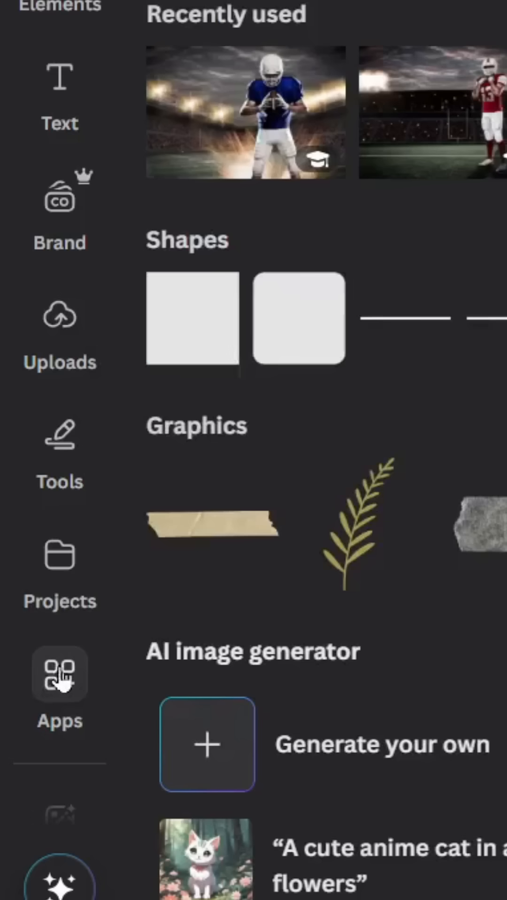
Use Image Blender's linear blend to fade the photo's bottom diagonally at strength 50.
{"action": "type", "text": "image bl"}
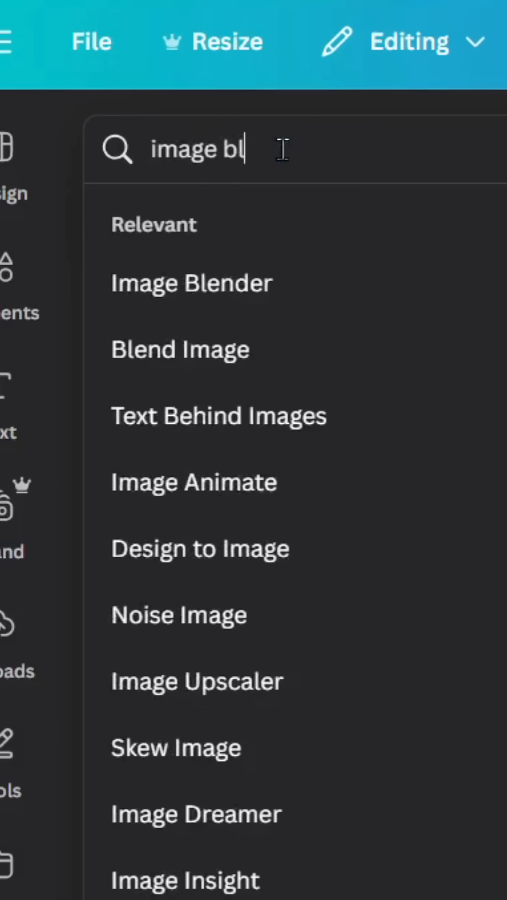
{"action": "left_click", "coordinate": [190, 282]}
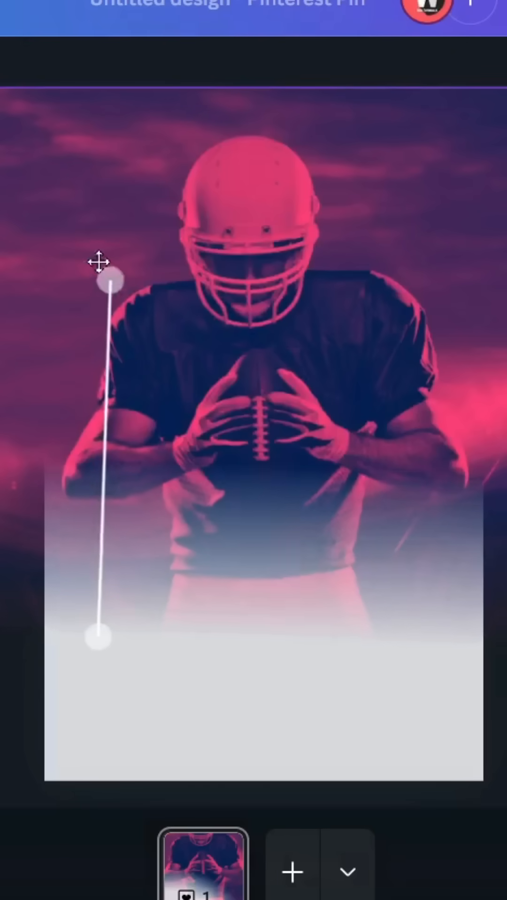
{"action": "left_click_drag", "start_coordinate": [97, 638], "coordinate": [249, 681]}
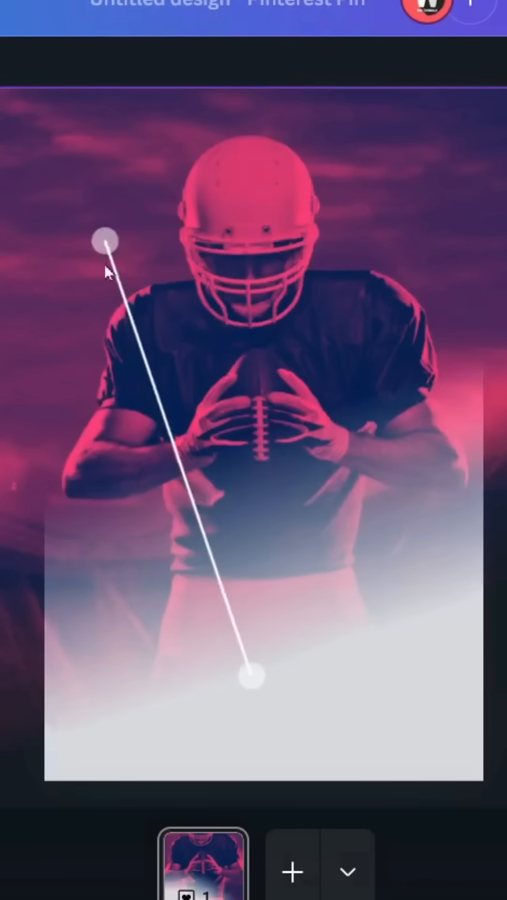
{"action": "left_click_drag", "start_coordinate": [105, 241], "coordinate": [264, 248]}
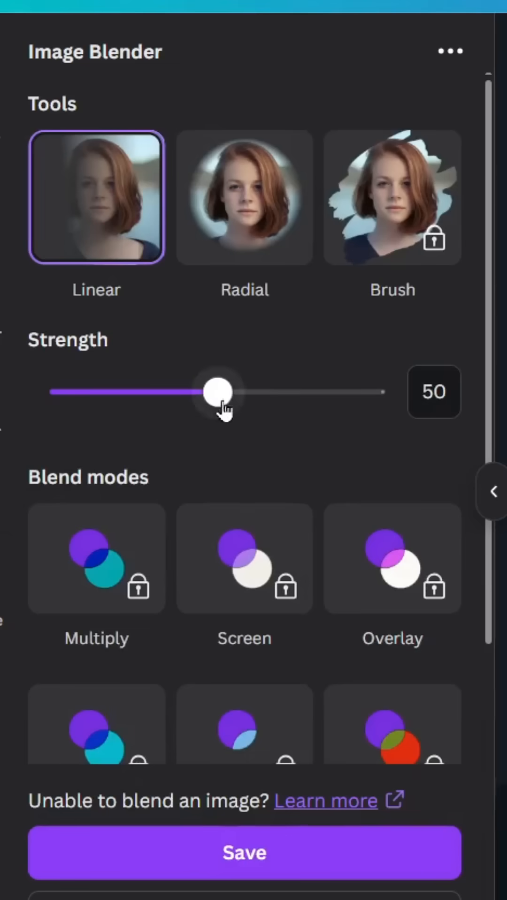
{"action": "left_click_drag", "start_coordinate": [218, 393], "coordinate": [60, 392]}
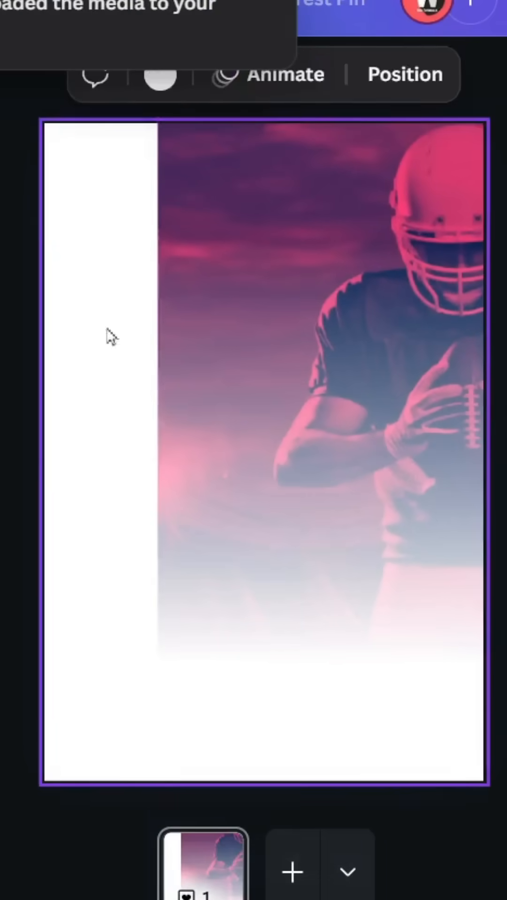
{"action": "mouse_move", "coordinate": [159, 75]}
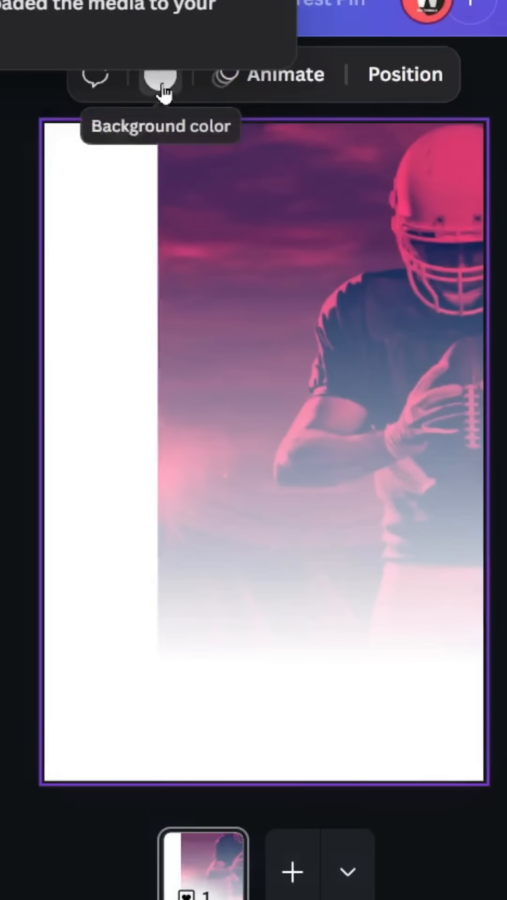
Change the page background colour to pink to match the photo's fade.
{"action": "left_click", "coordinate": [159, 75]}
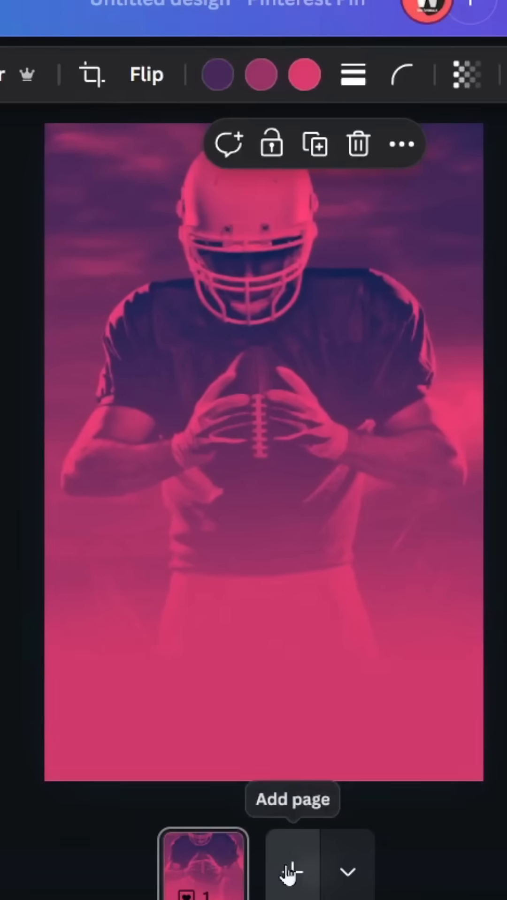
Add a second page with a bold white FOOTBALL heading and duplicate it below.
{"action": "left_click", "coordinate": [291, 864]}
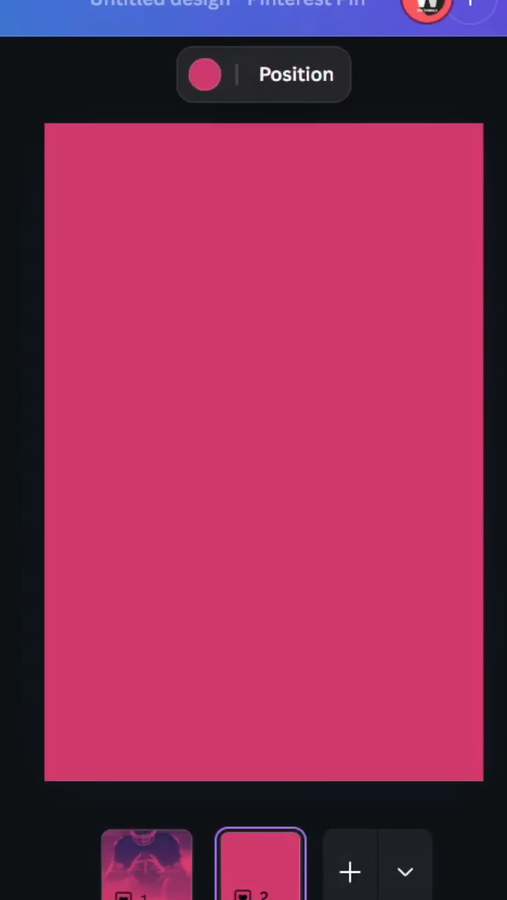
{"action": "left_click", "coordinate": [61, 408]}
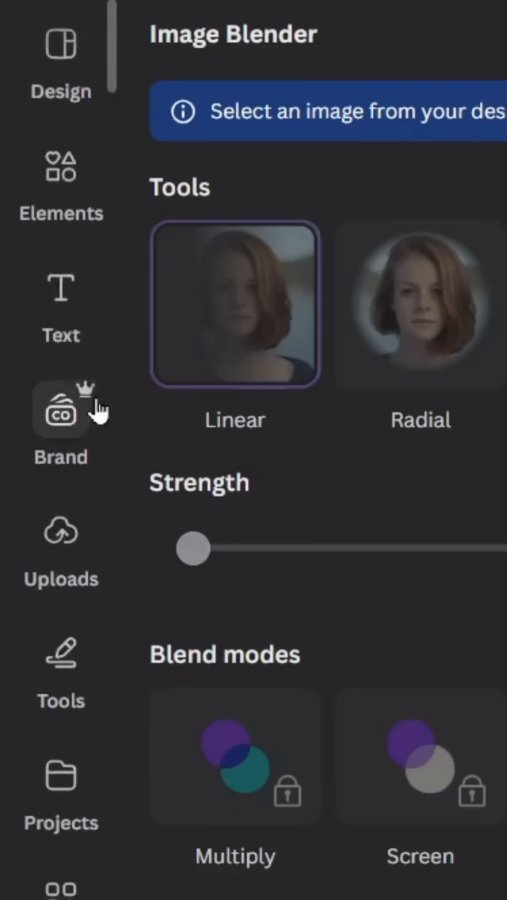
{"action": "left_click", "coordinate": [61, 288]}
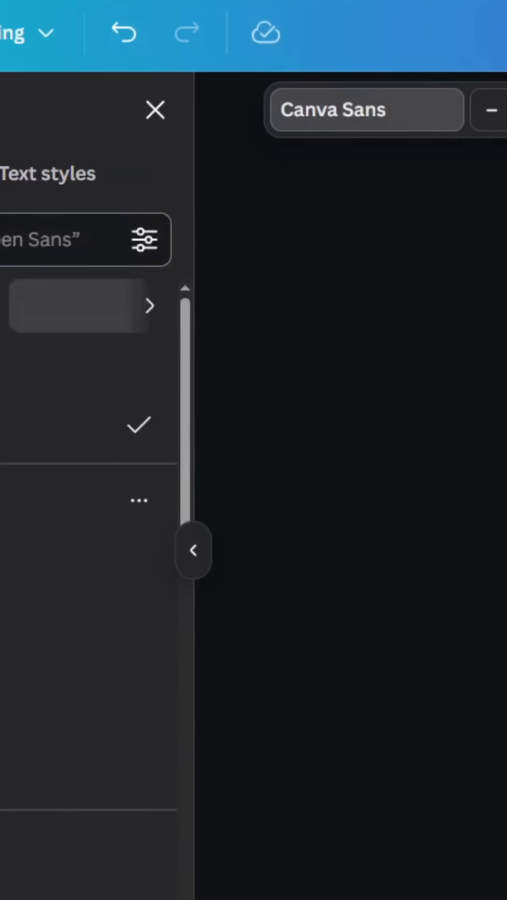
{"action": "type", "text": "ANT"}
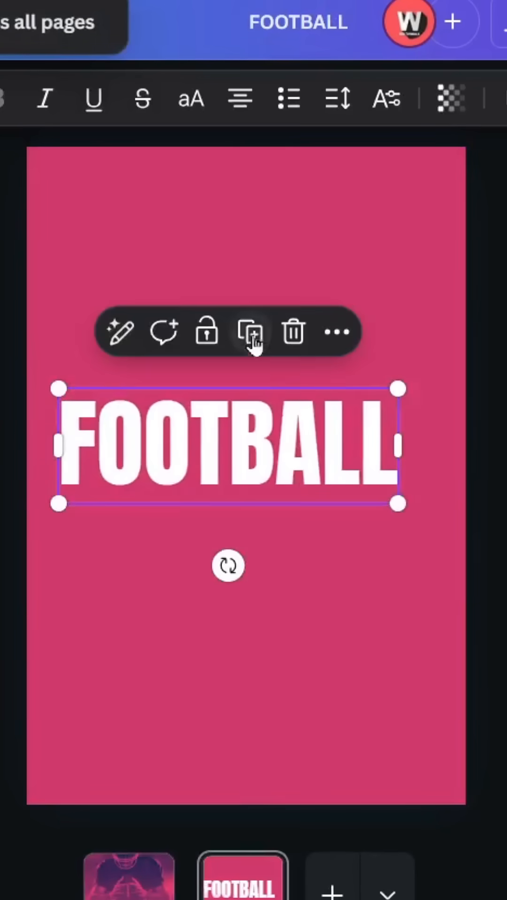
{"action": "left_click", "coordinate": [249, 332]}
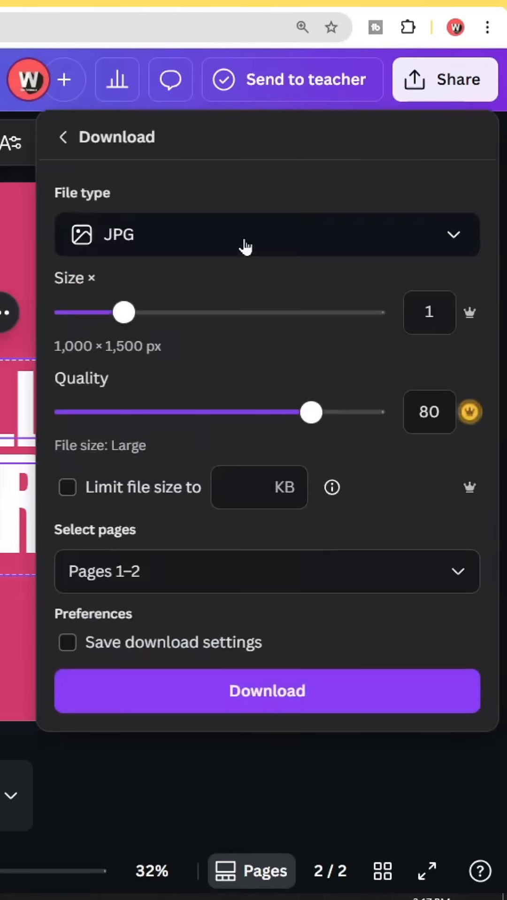
Set the download to PNG and select only Page 2 for export.
{"action": "left_click", "coordinate": [266, 235]}
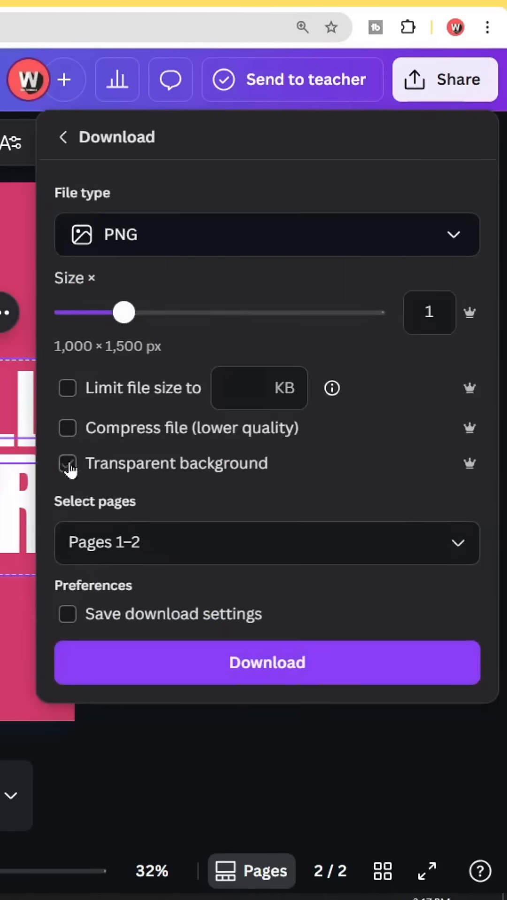
{"action": "left_click", "coordinate": [266, 543]}
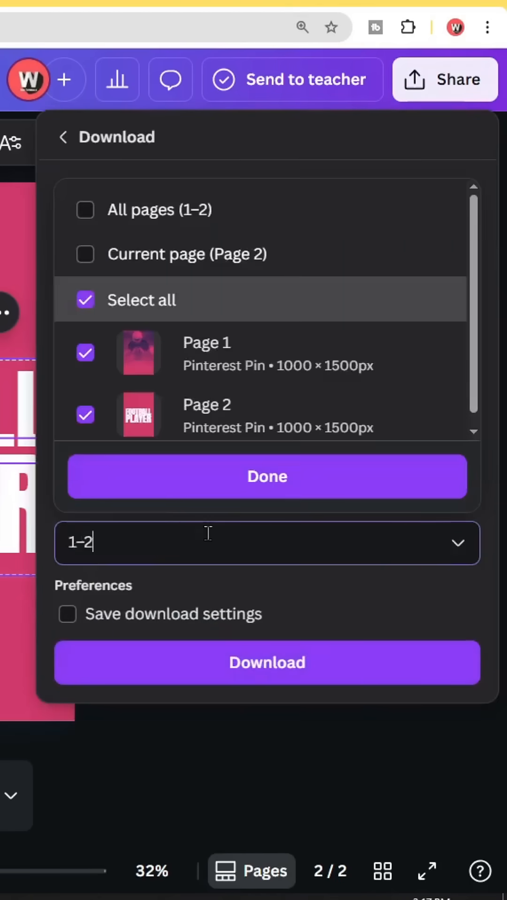
{"action": "left_click", "coordinate": [86, 415]}
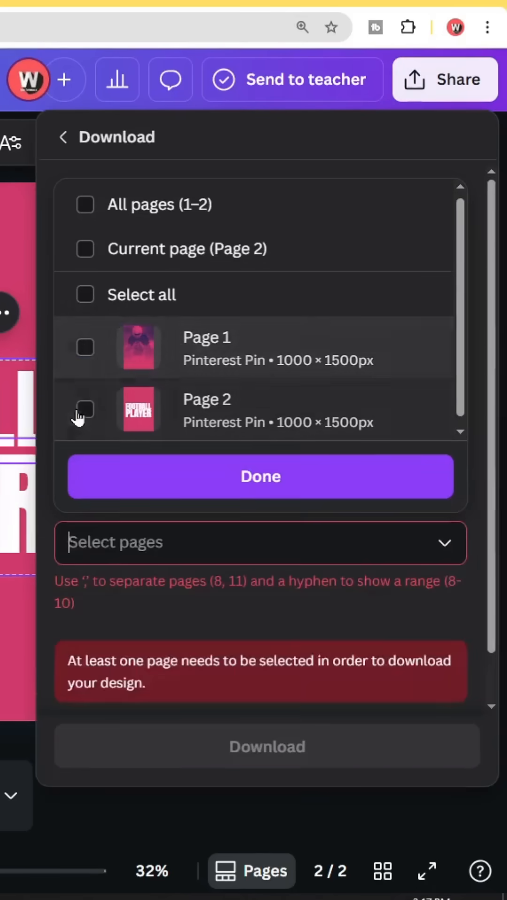
{"action": "left_click", "coordinate": [85, 410]}
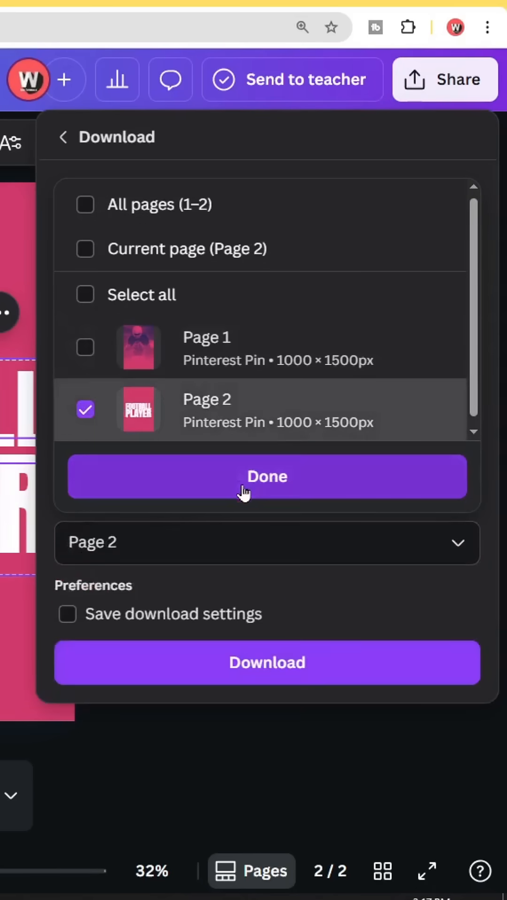
{"action": "left_click", "coordinate": [48, 684]}
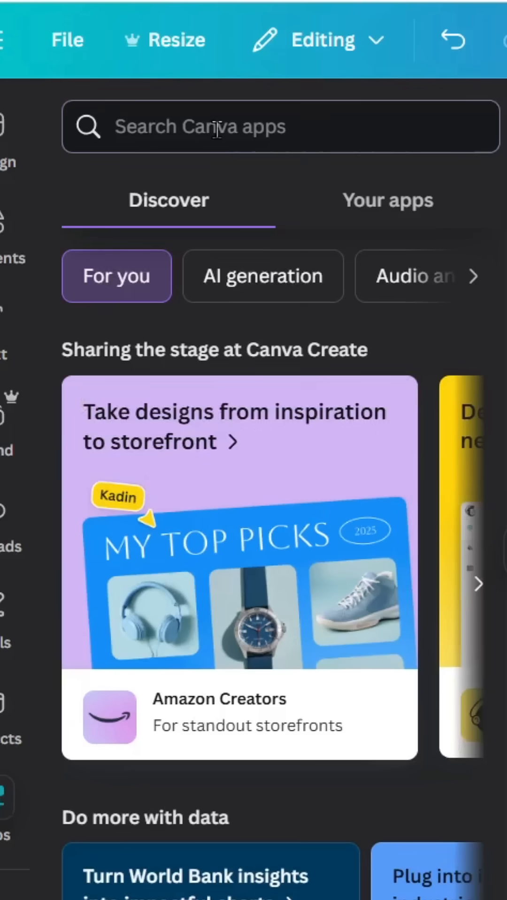
Find and launch the Transform Image app from the Apps search.
{"action": "type", "text": "TRANSFO"}
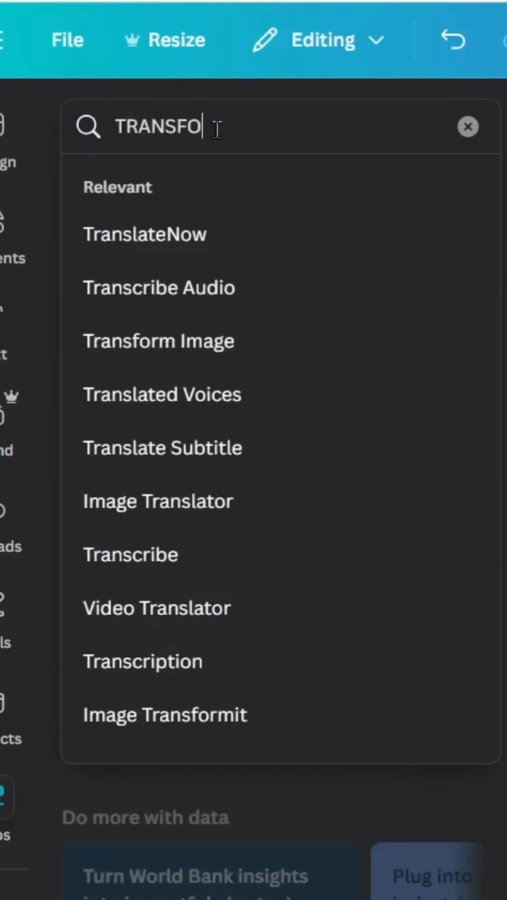
{"action": "left_click", "coordinate": [158, 340]}
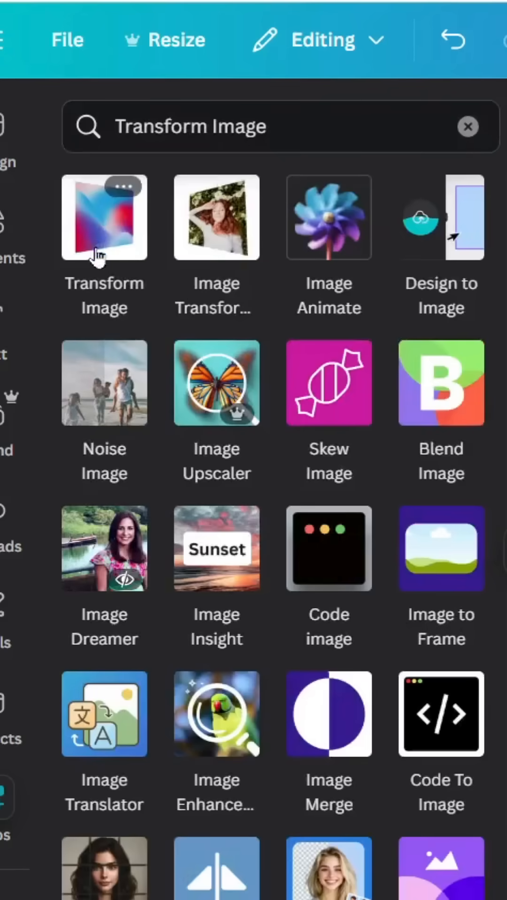
{"action": "left_click", "coordinate": [104, 217]}
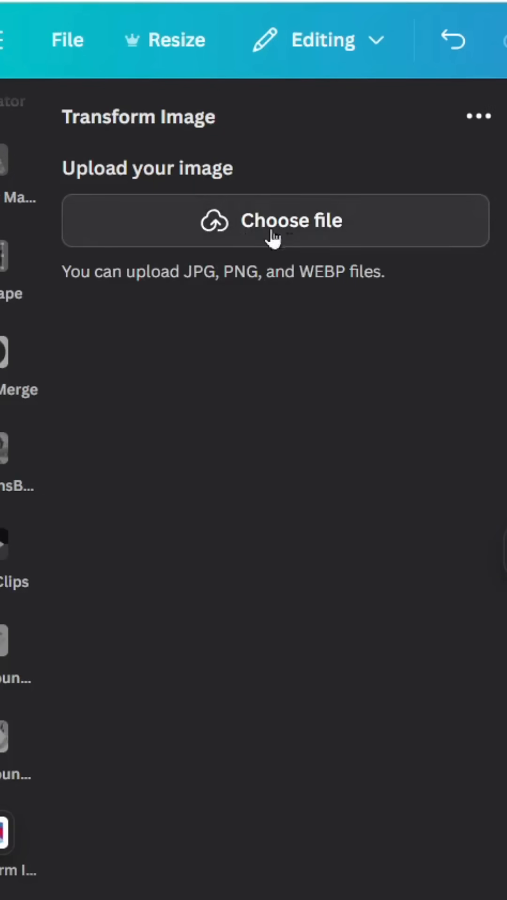
Upload FOOTBALL (1).png, warp it so the left side looms larger, and add it.
{"action": "left_click", "coordinate": [275, 221]}
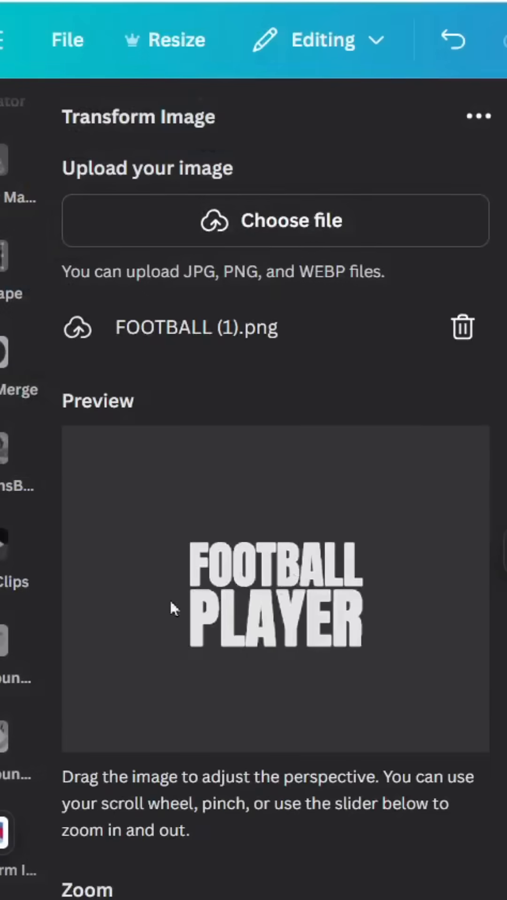
{"action": "left_click_drag", "start_coordinate": [173, 609], "coordinate": [127, 600]}
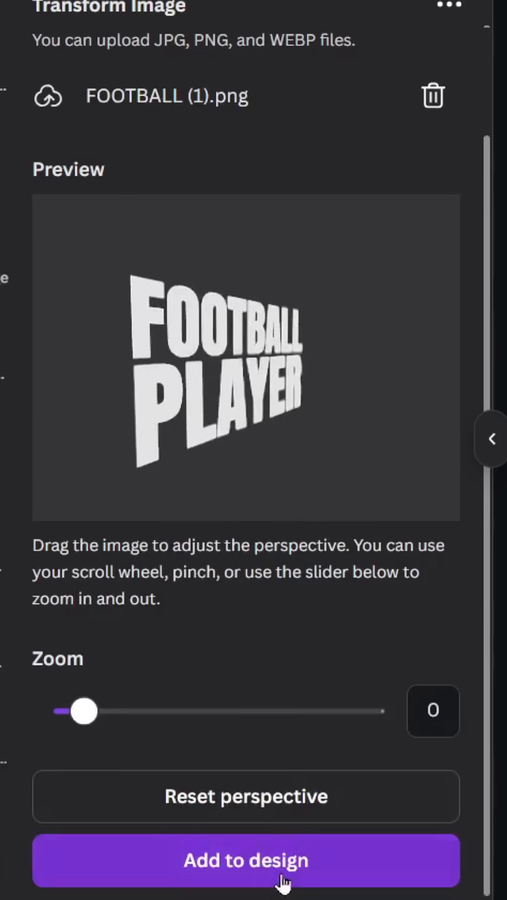
{"action": "left_click", "coordinate": [245, 861]}
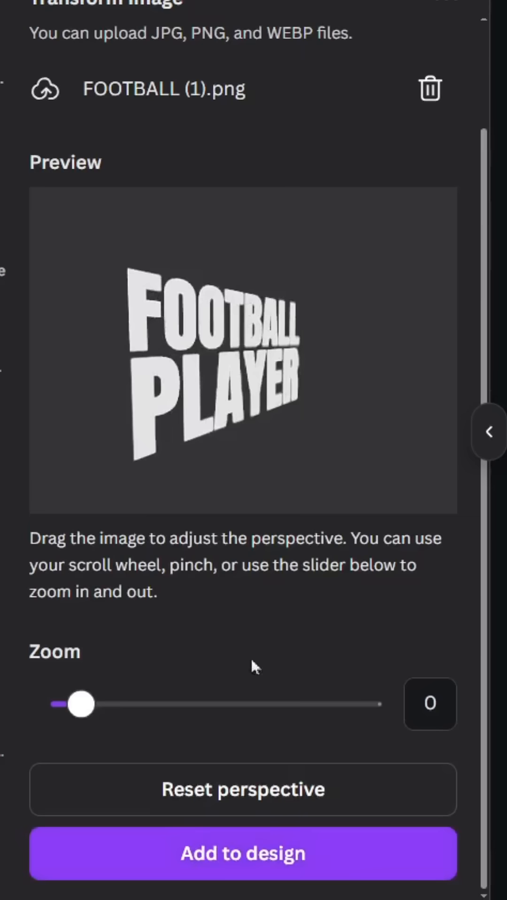
Tilt the text perspective the opposite way and add the second warped version.
{"action": "left_click", "coordinate": [242, 790]}
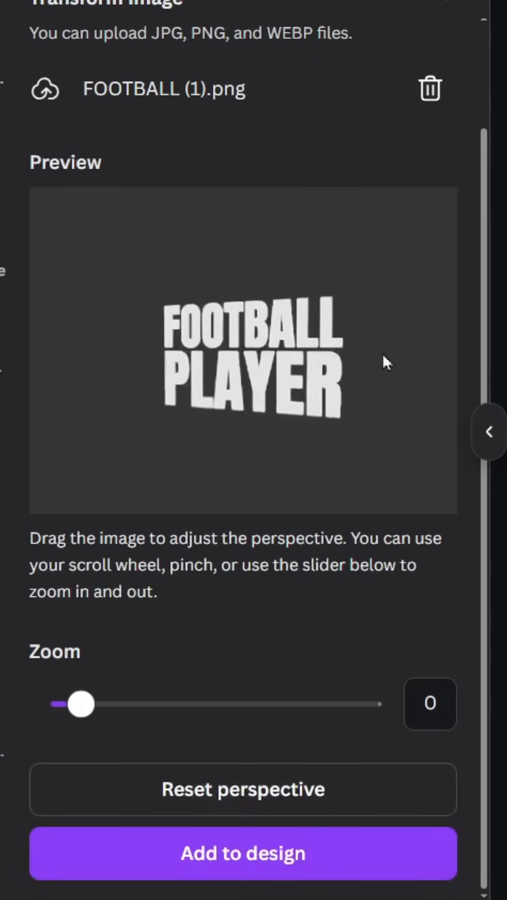
{"action": "left_click_drag", "start_coordinate": [385, 362], "coordinate": [356, 365]}
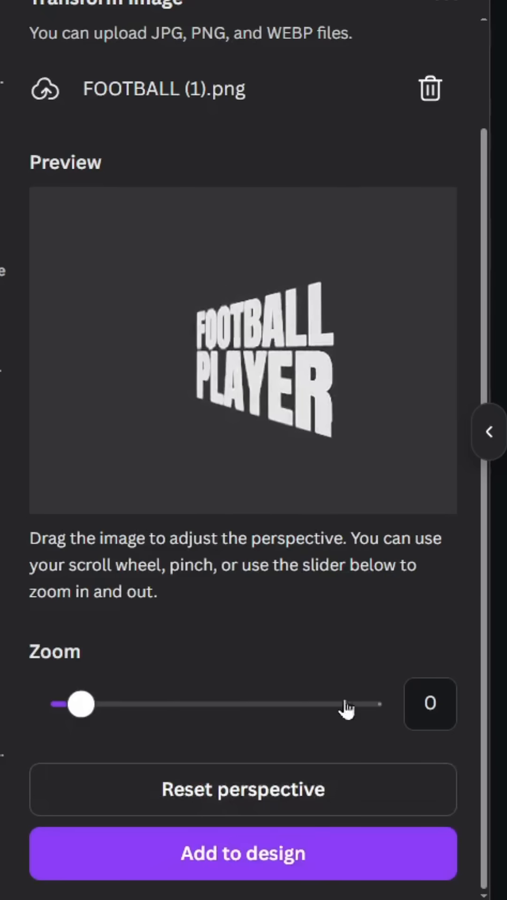
{"action": "left_click", "coordinate": [242, 854]}
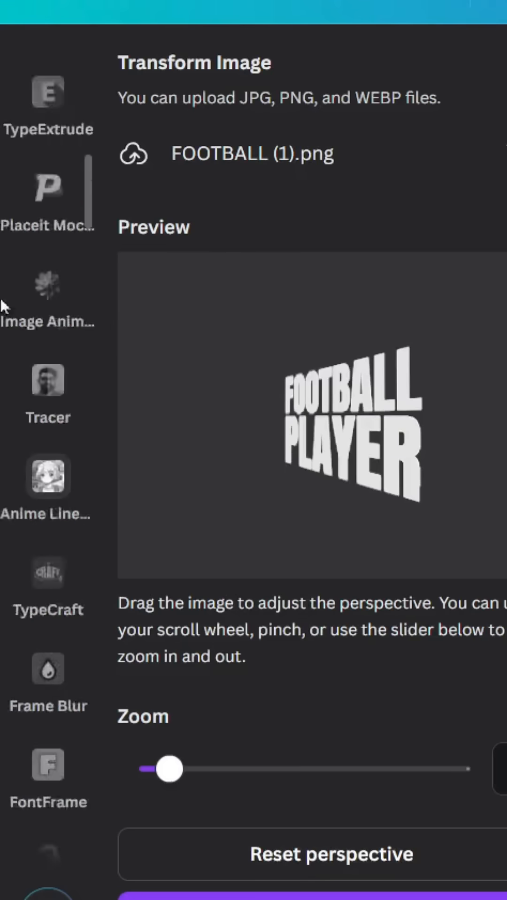
Add a blurred shadow shape under the text and set its transparency to 60.
{"action": "type", "text": "SH"}
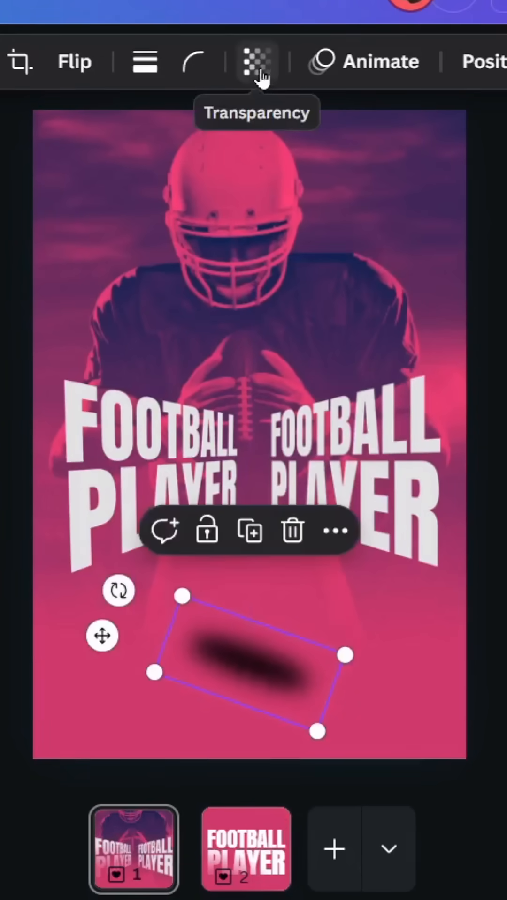
{"action": "left_click", "coordinate": [256, 61]}
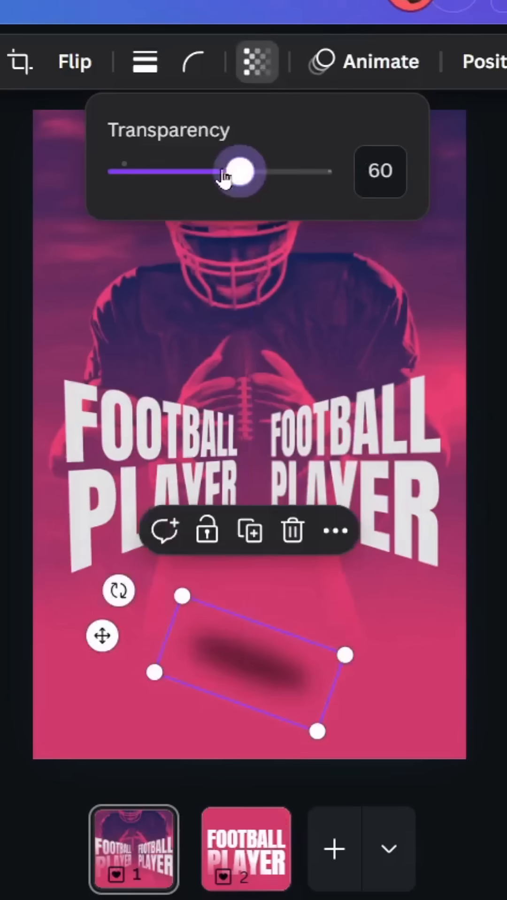